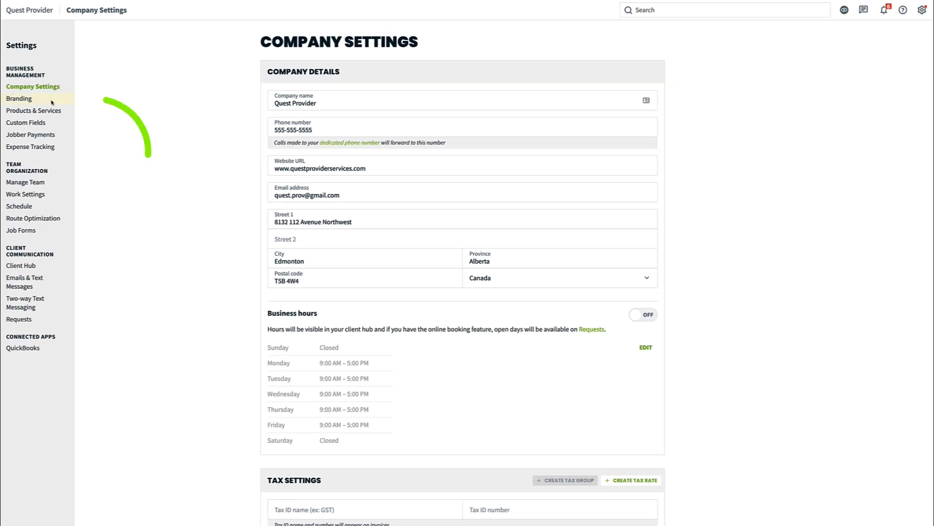
Step: Go to the Branding settings and start adding a company logo
click(19, 98)
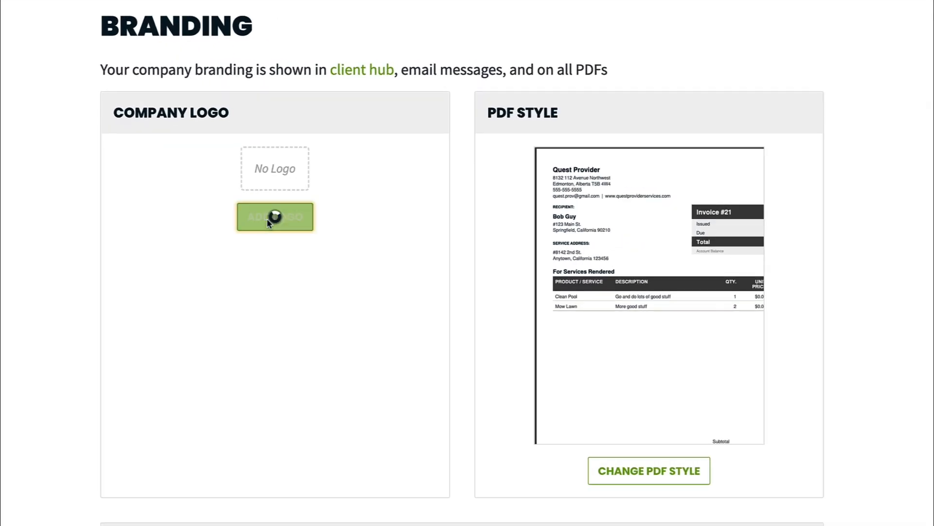
click(274, 216)
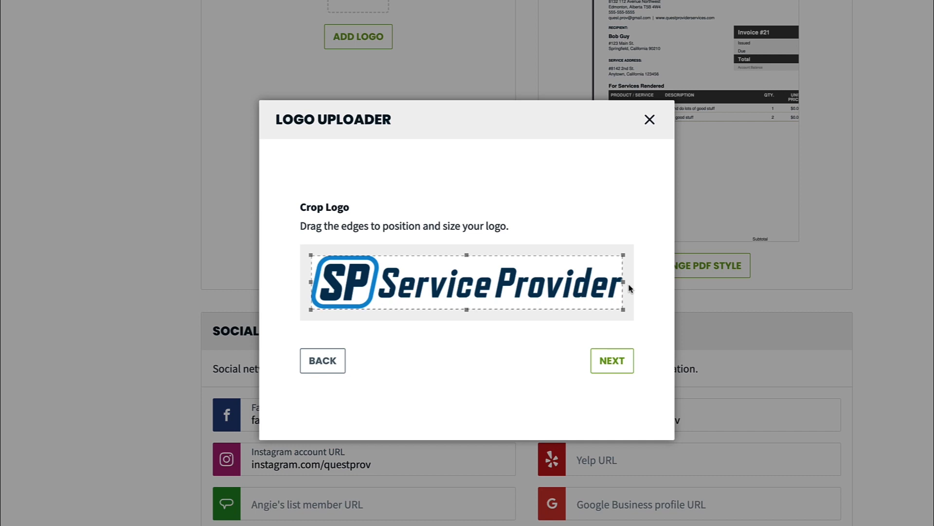
Step: Accept the Service Provider logo crop and finish the upload
click(611, 360)
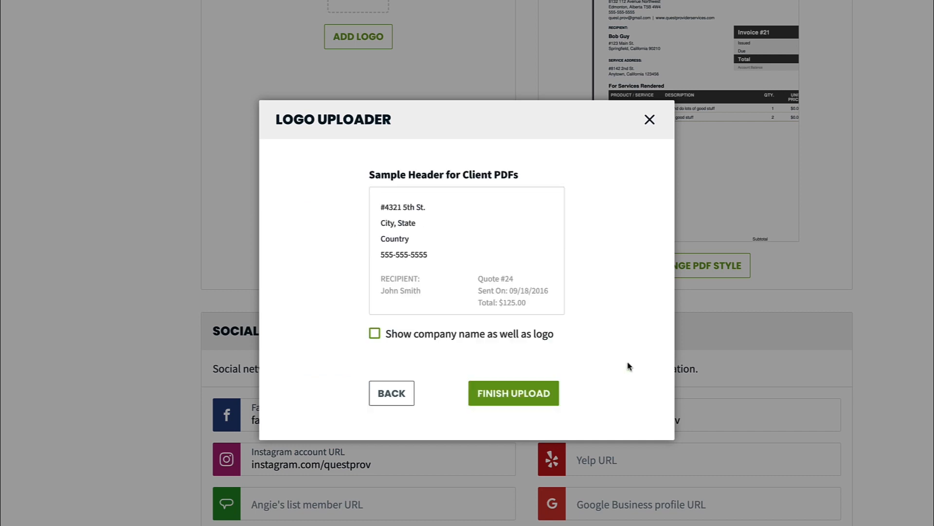
click(512, 393)
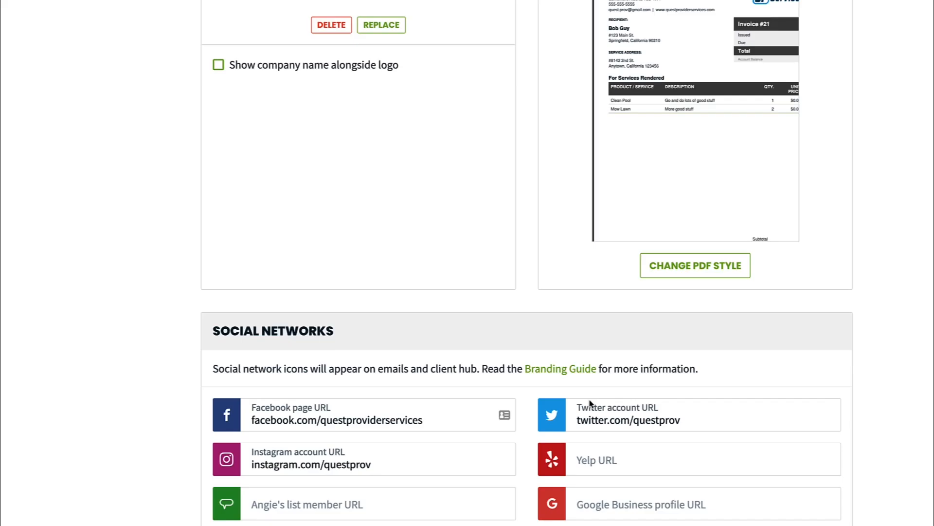
Step: Open the PDF Style editor with header layout, logo size and color options
scroll(up, 3)
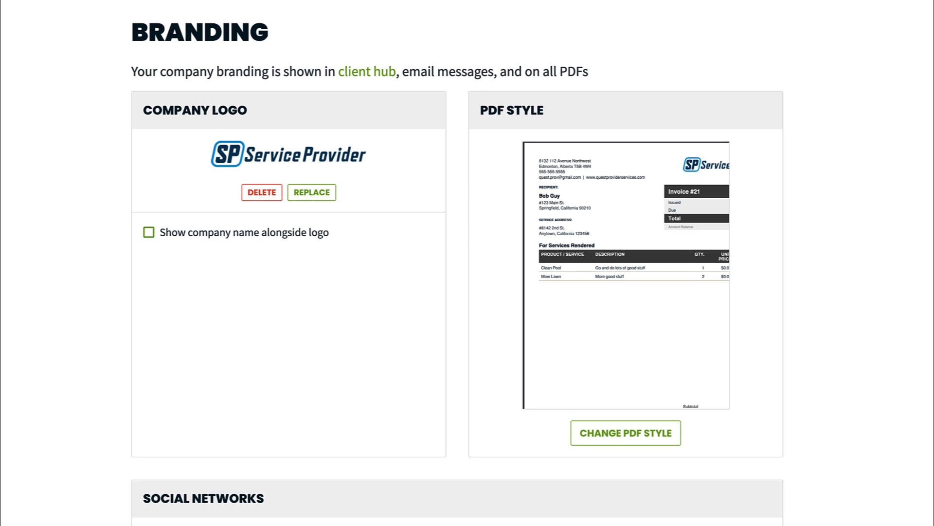
mouse_move(609, 460)
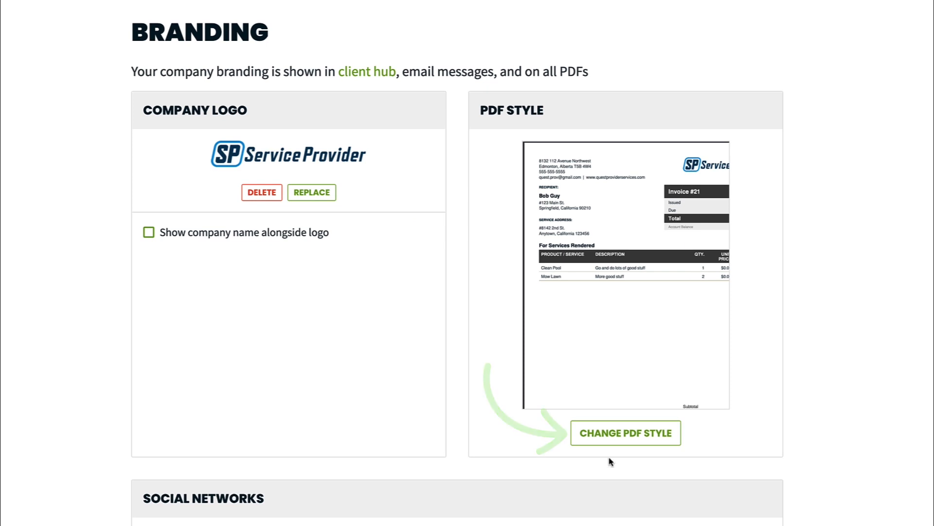
click(624, 433)
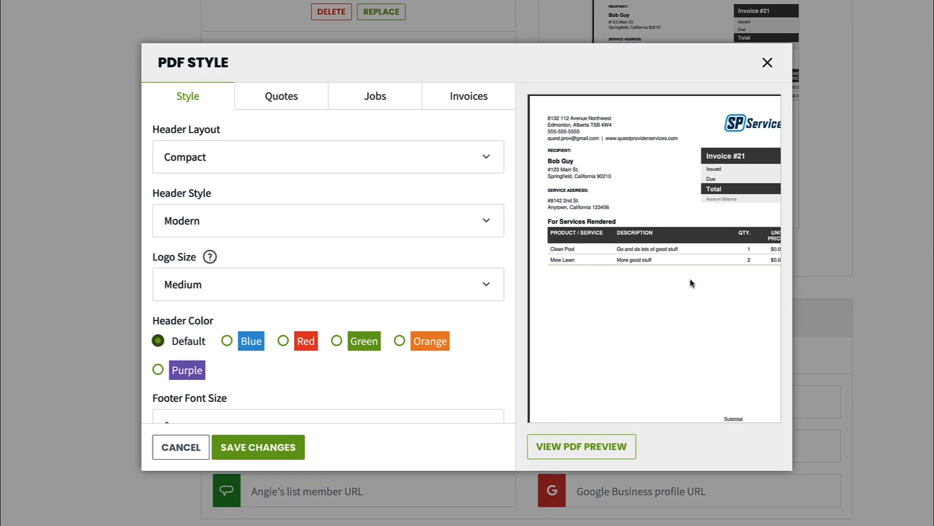